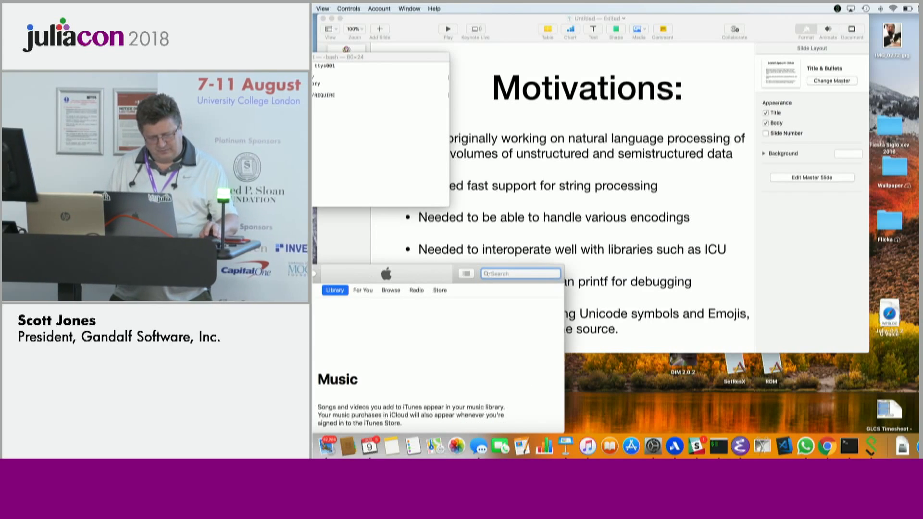
Step: Bring the iTerm2 Julia REPL, with its Chinese-text string test results, in front of Keynote
click(696, 447)
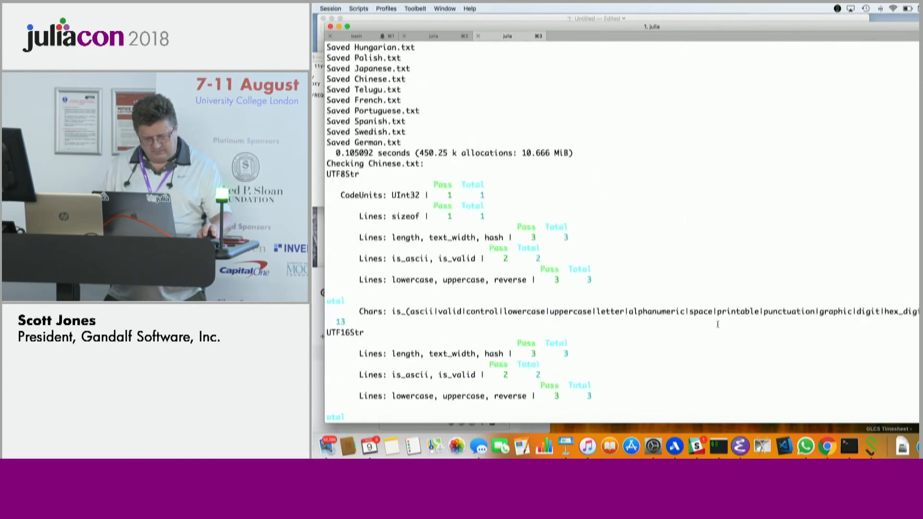
Step: Scroll through the per-string-type test results and type 'bench.' at the Julia prompt
scroll(down, 3)
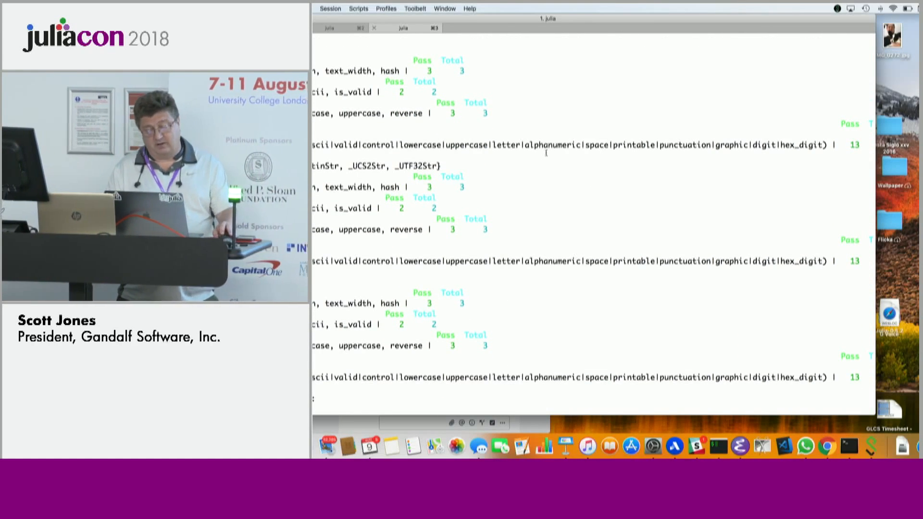
scroll(down, 3)
text(t/ru)
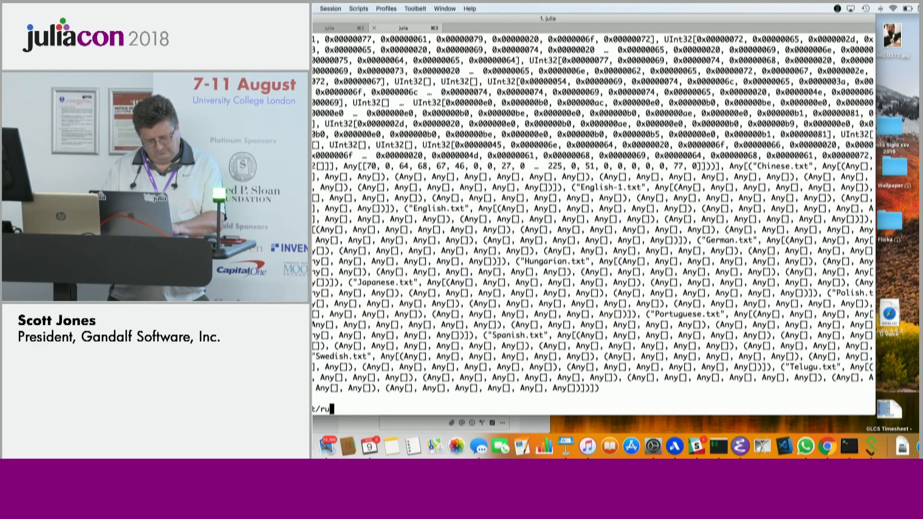
text(bench.)
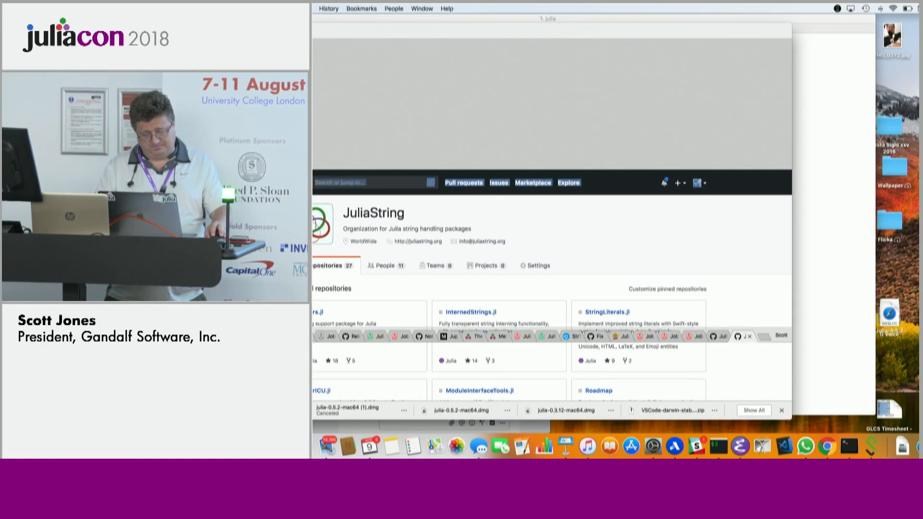
Step: Scroll the JuliaString organization page down to the Strs.jl repository
scroll(down, 3)
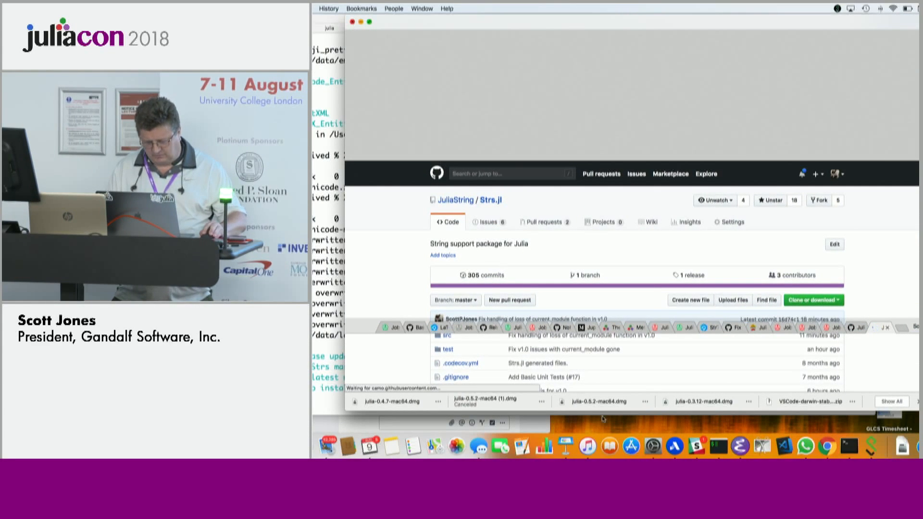
click(827, 446)
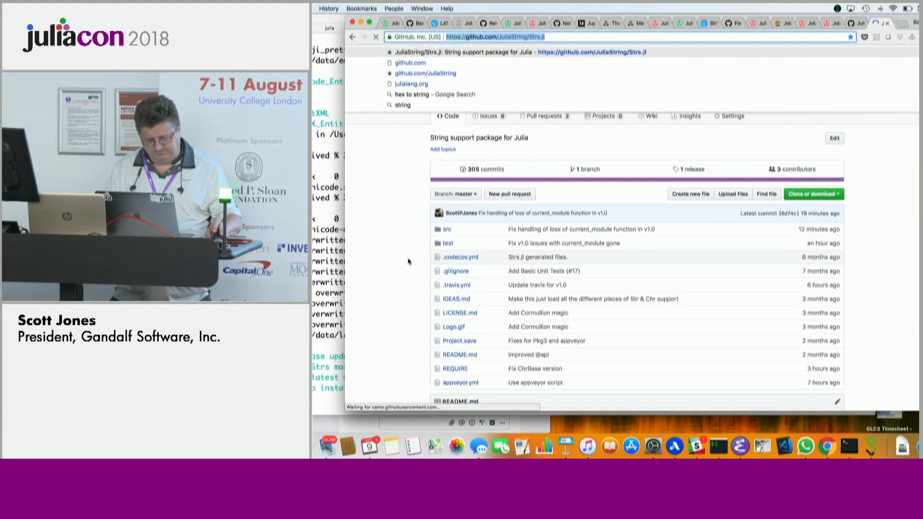
scroll(down, 3)
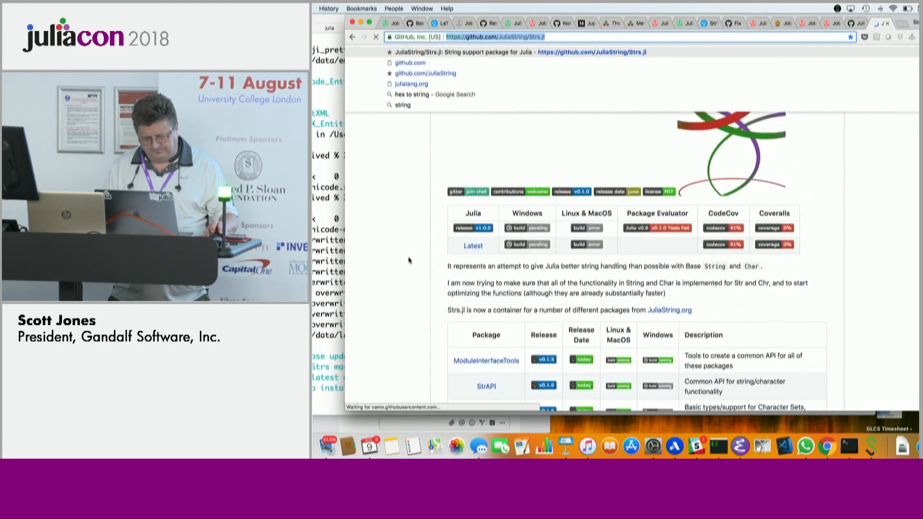
scroll(down, 3)
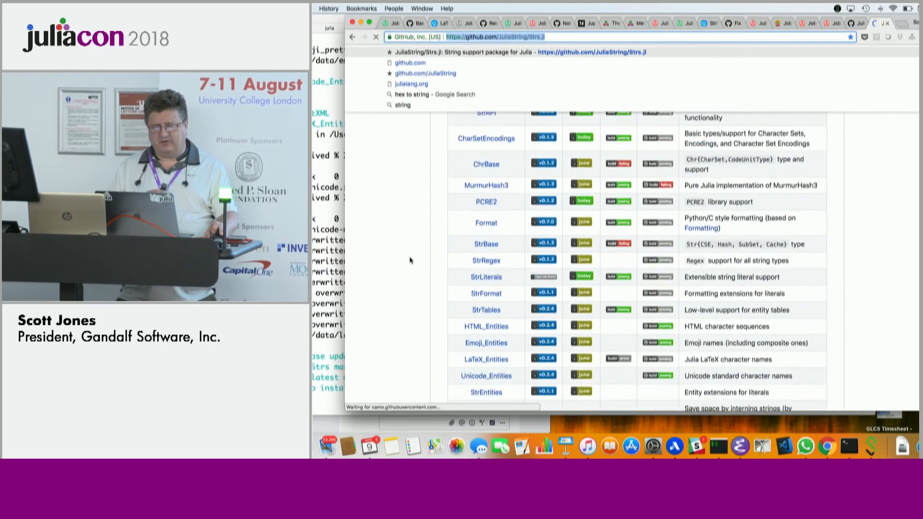
scroll(up, 3)
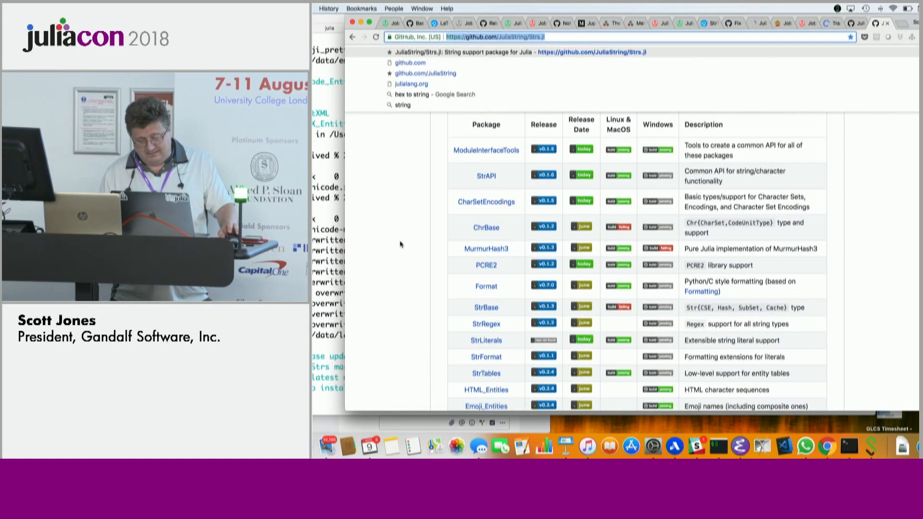
scroll(down, 3)
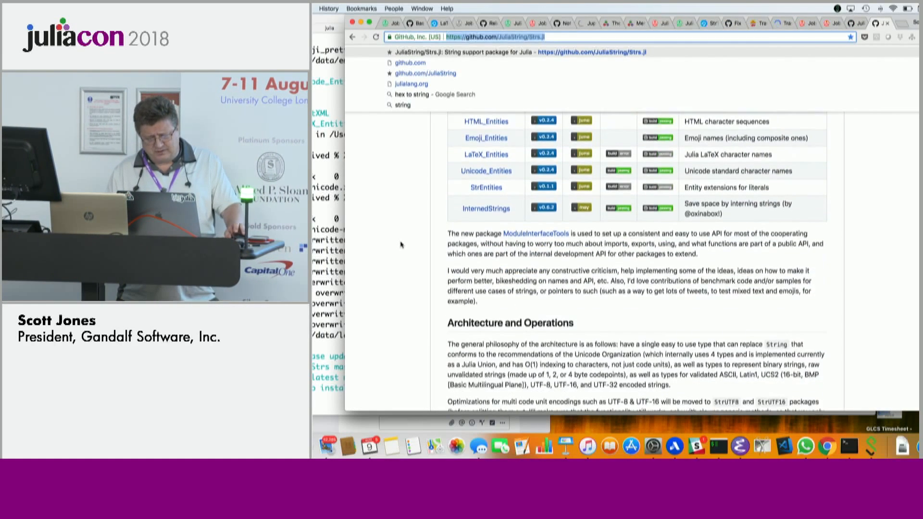
scroll(down, 3)
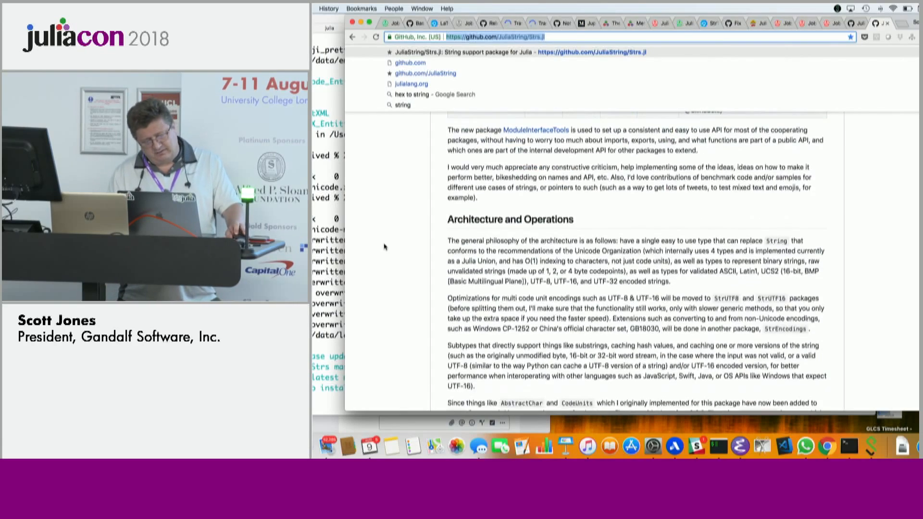
scroll(down, 3)
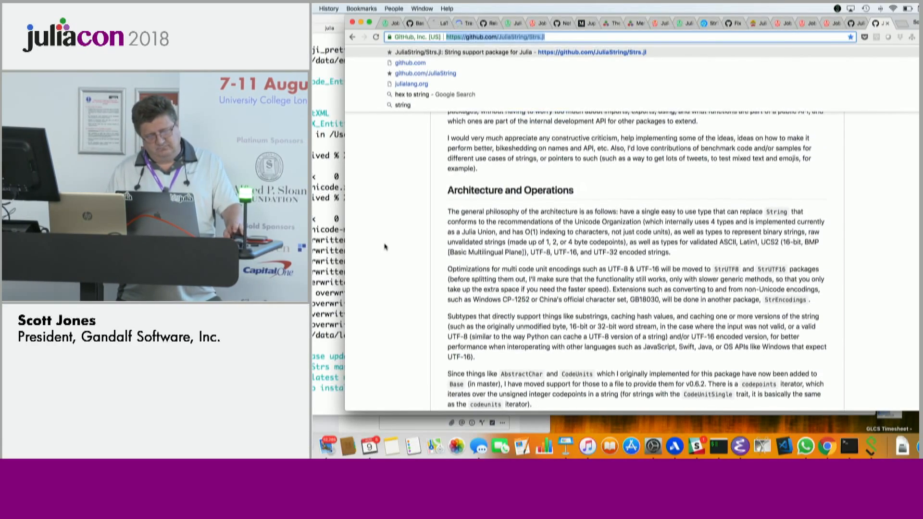
scroll(down, 3)
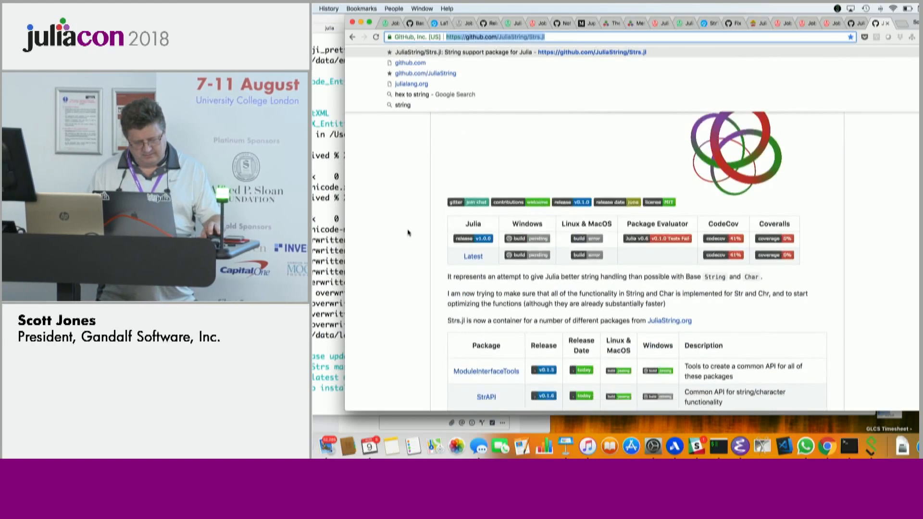
scroll(down, 3)
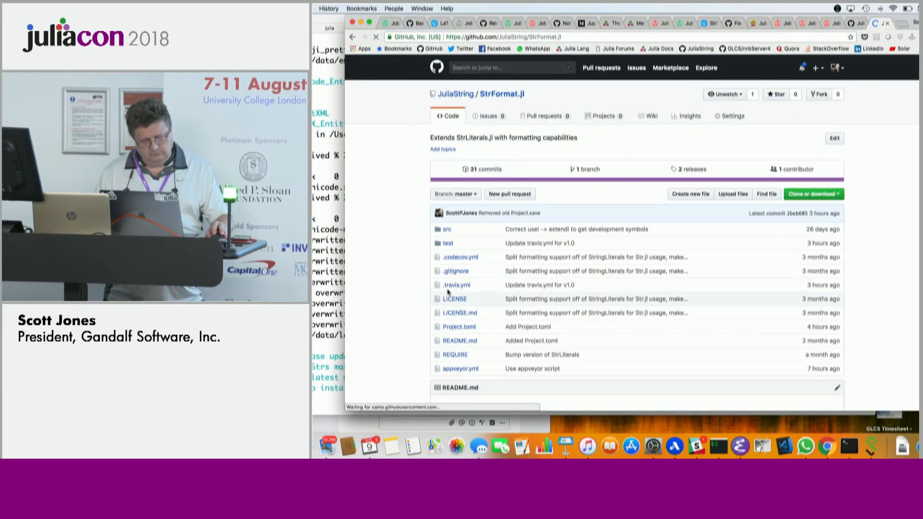
Step: Scroll down the StrFormat.jl repository page
scroll(down, 3)
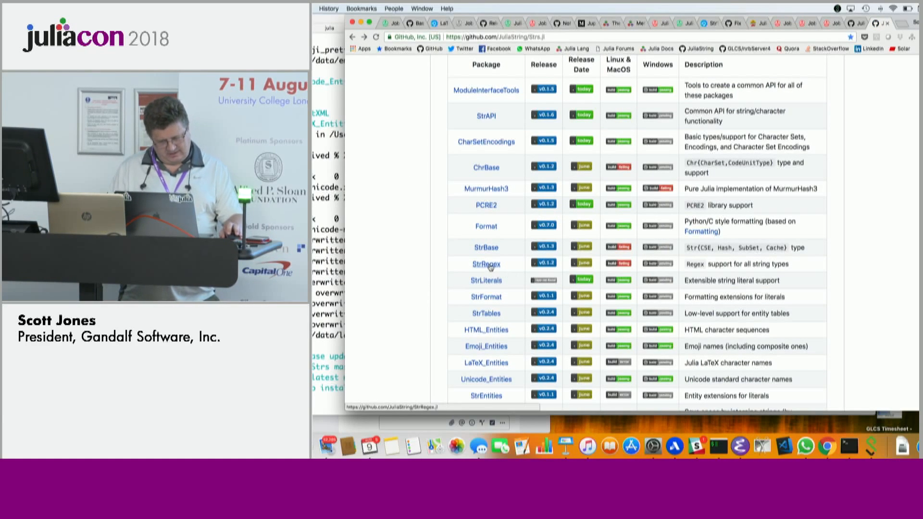
click(487, 264)
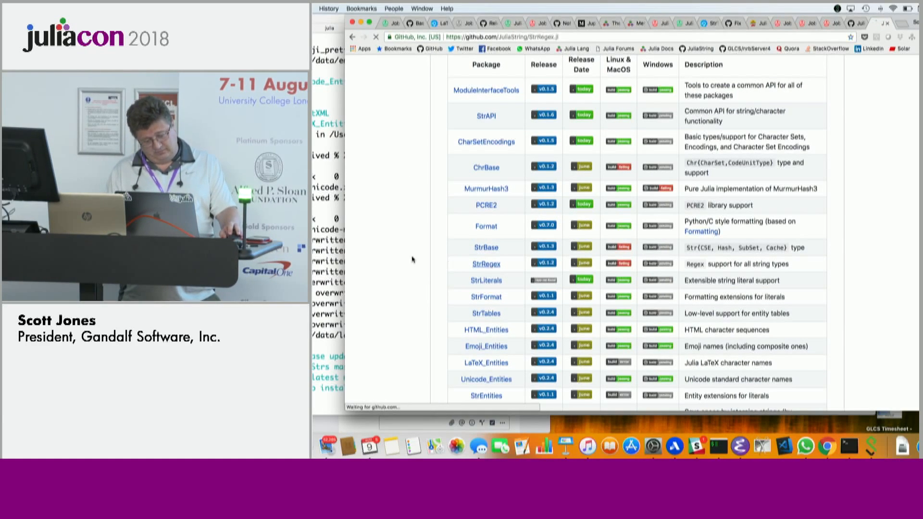
click(487, 264)
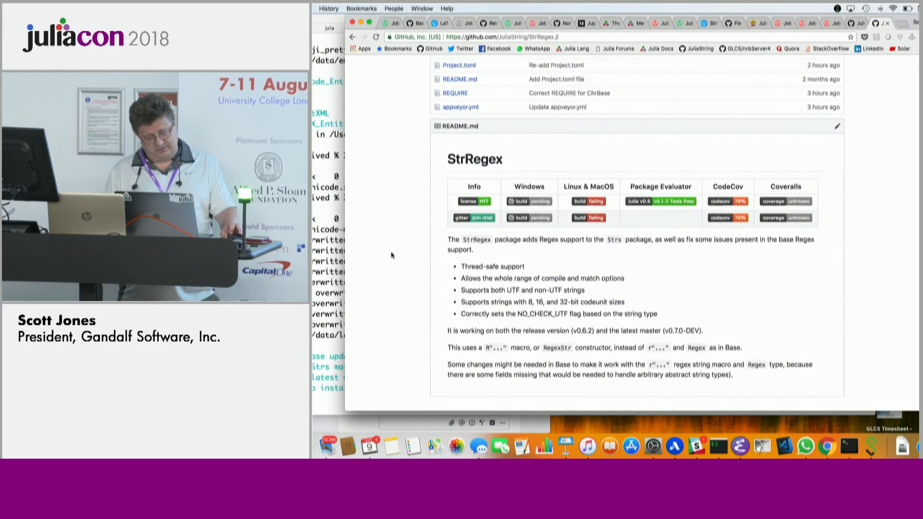
scroll(down, 3)
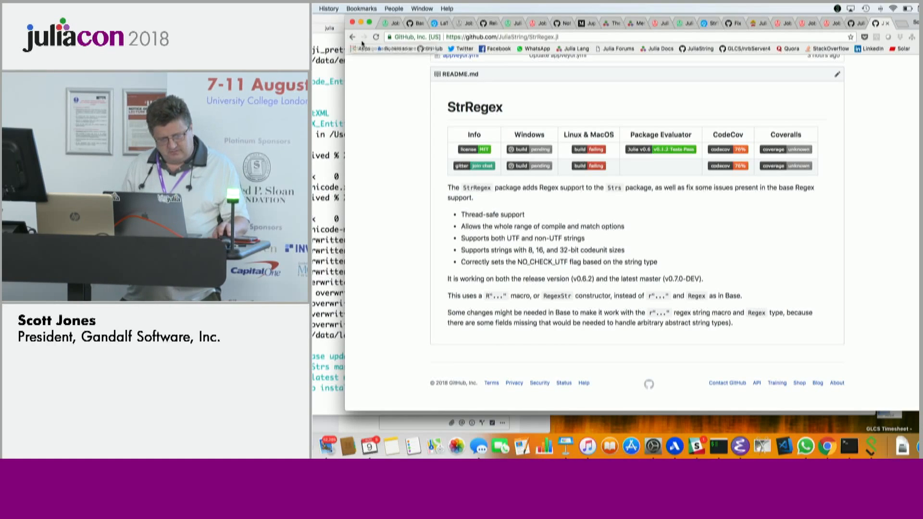
mouse_move(351, 37)
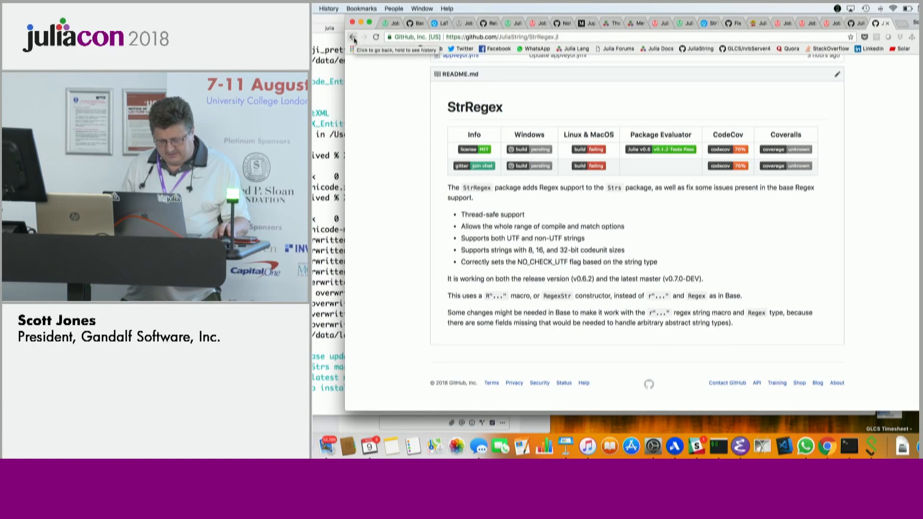
click(353, 37)
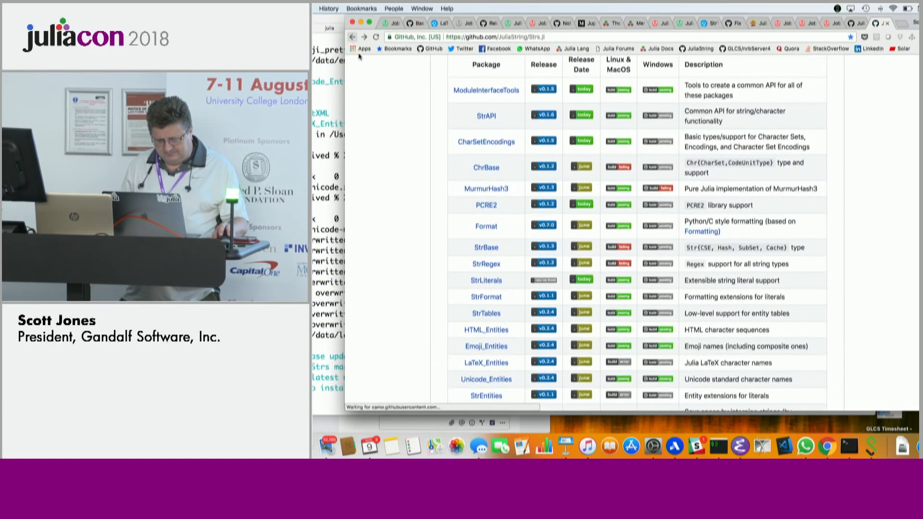
scroll(down, 3)
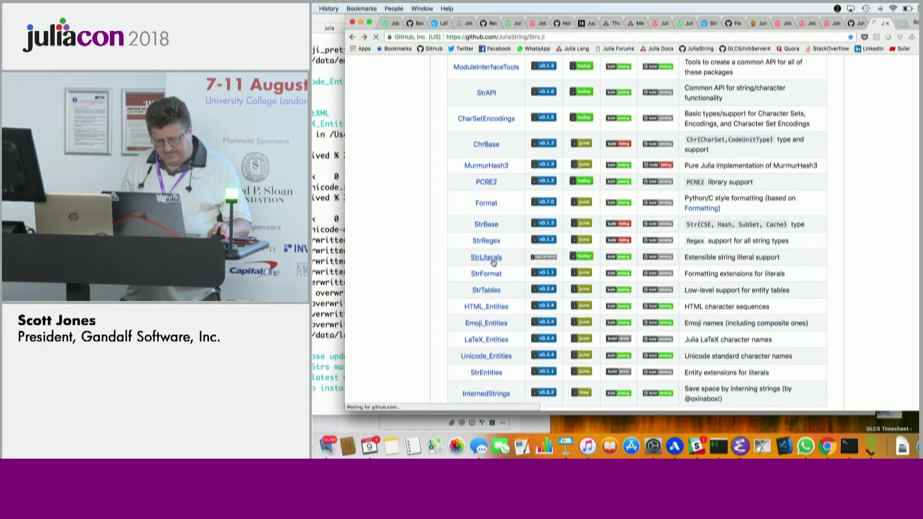
click(485, 258)
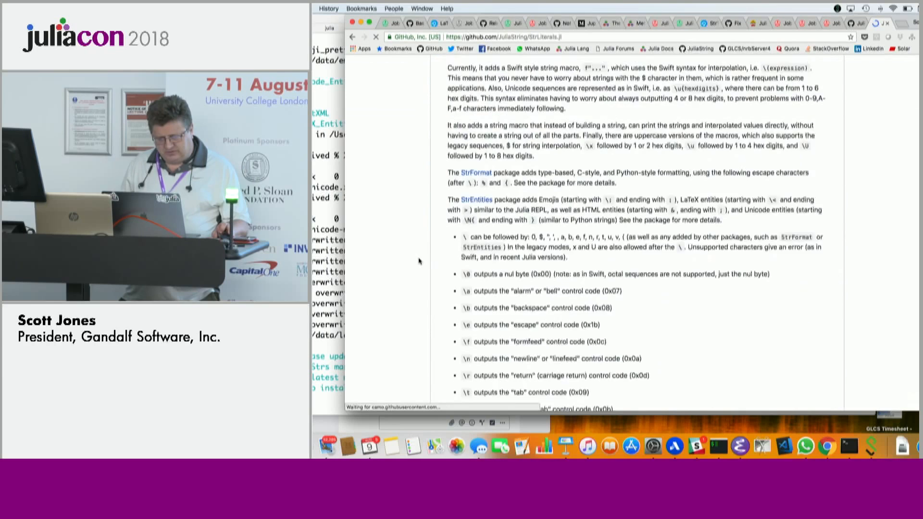
scroll(down, 3)
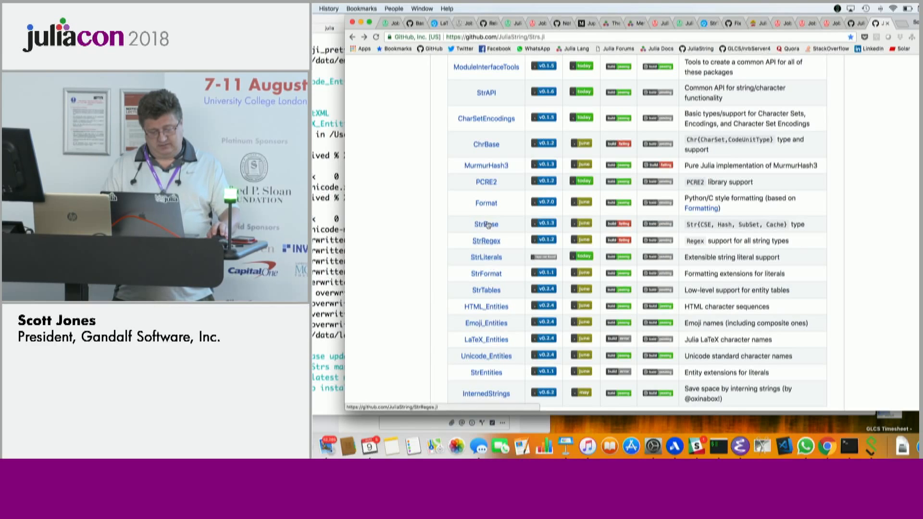
Step: Open StrEntities from the Strs.jl package table and scroll into its README
click(485, 373)
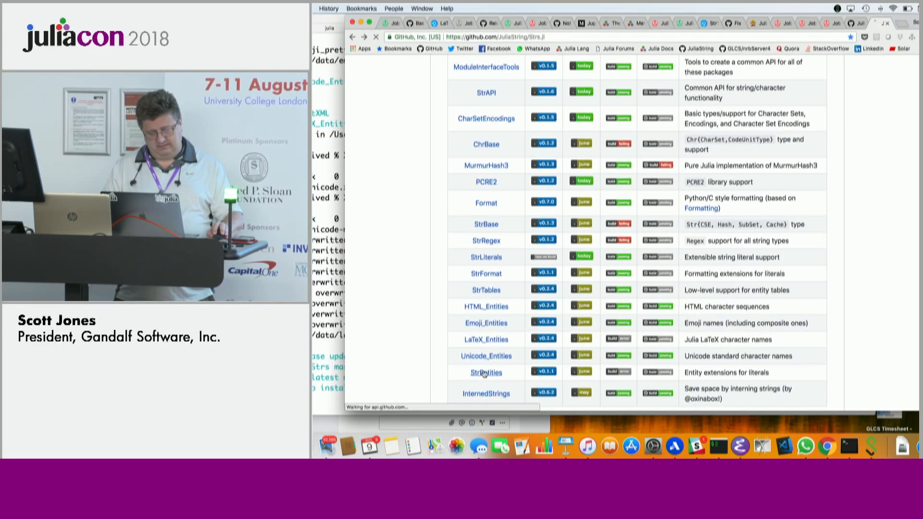
click(486, 372)
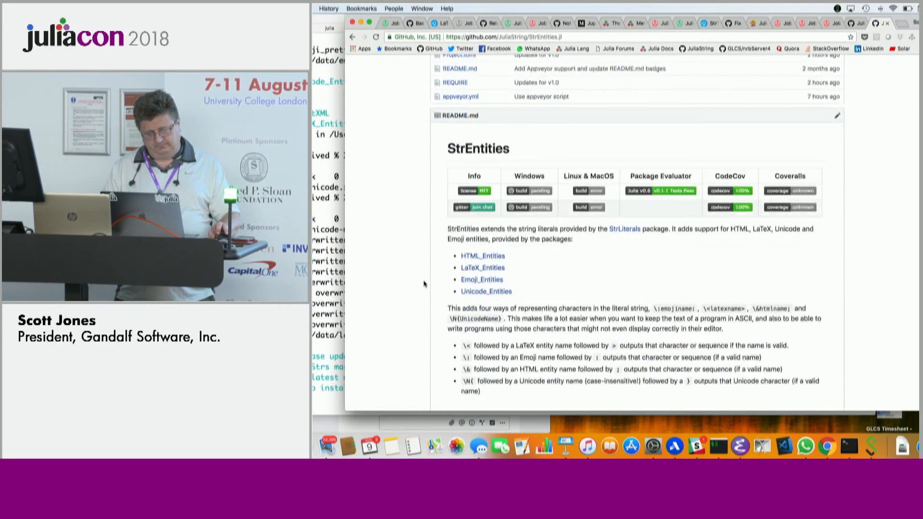
scroll(down, 3)
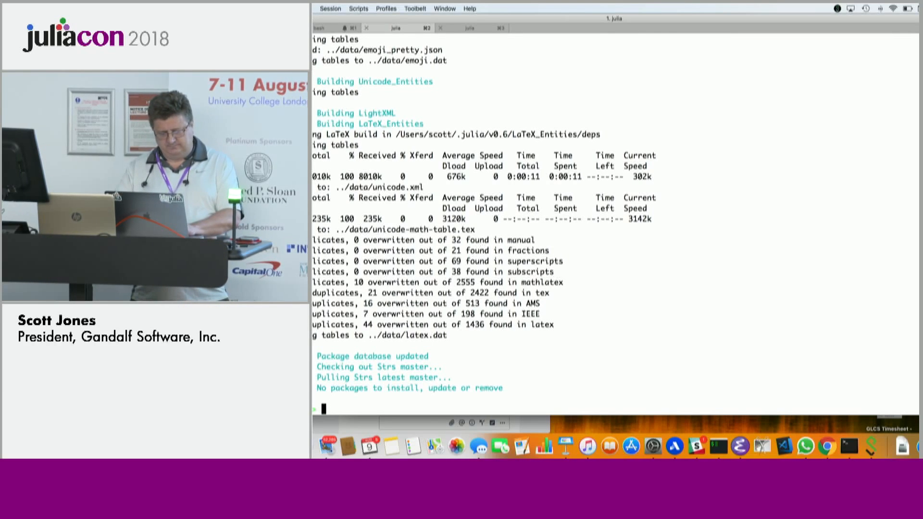
Step: Evaluate the f"\<dagger>" string literal, which fails as undefined
text(f"\<)
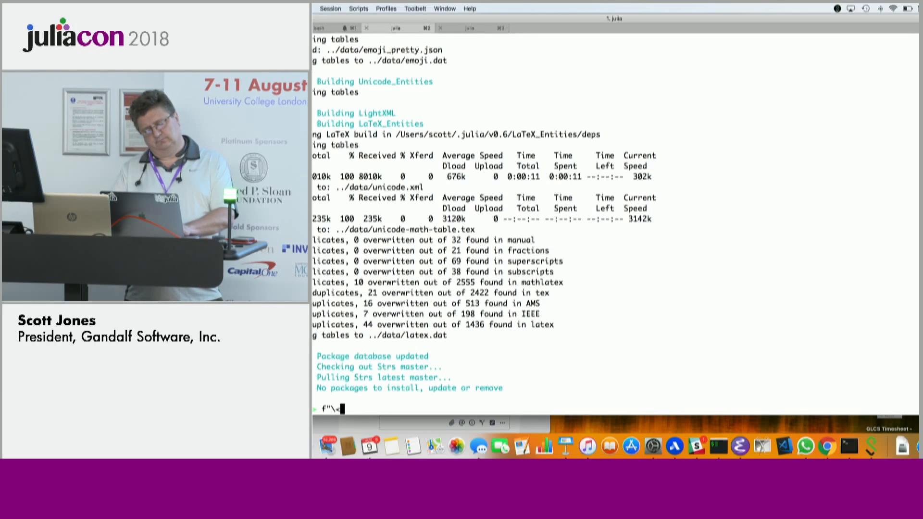
text(dagger>)
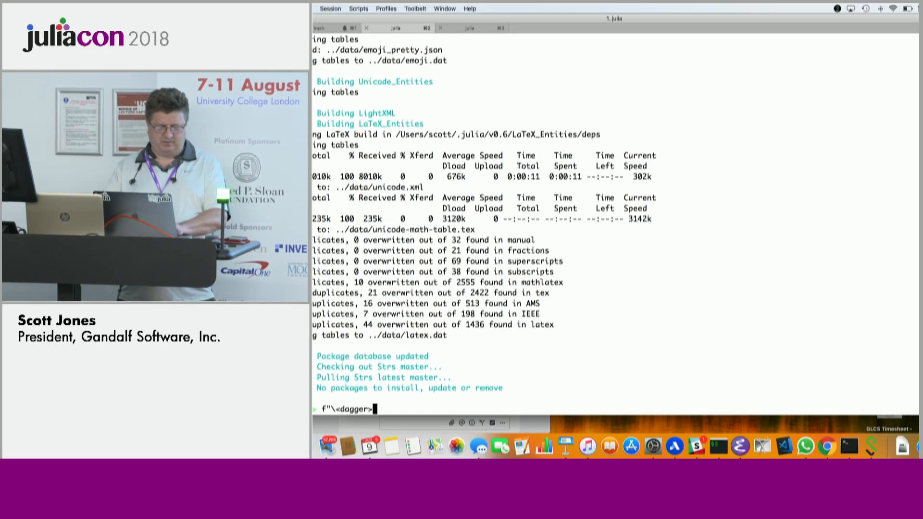
key(Return)
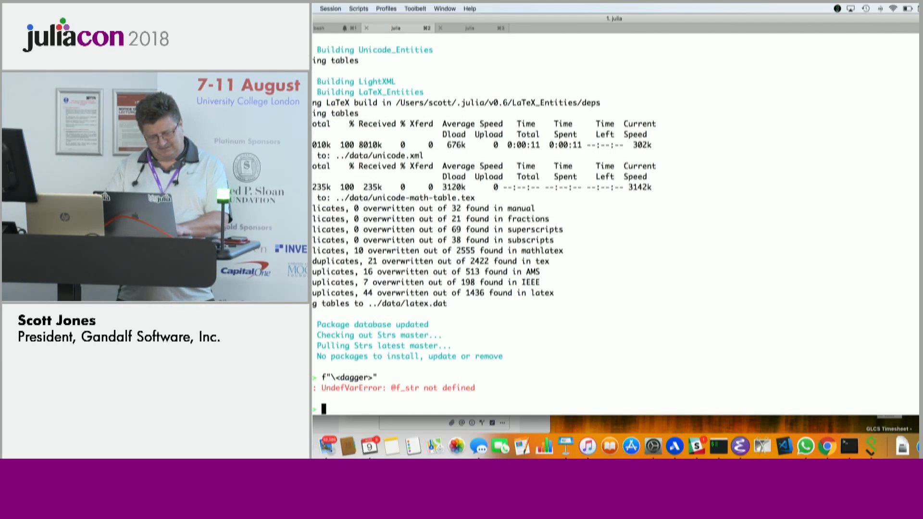
Step: Load Strs with 'using Strs' and rerun the dagger entity literal
text(using Strs)
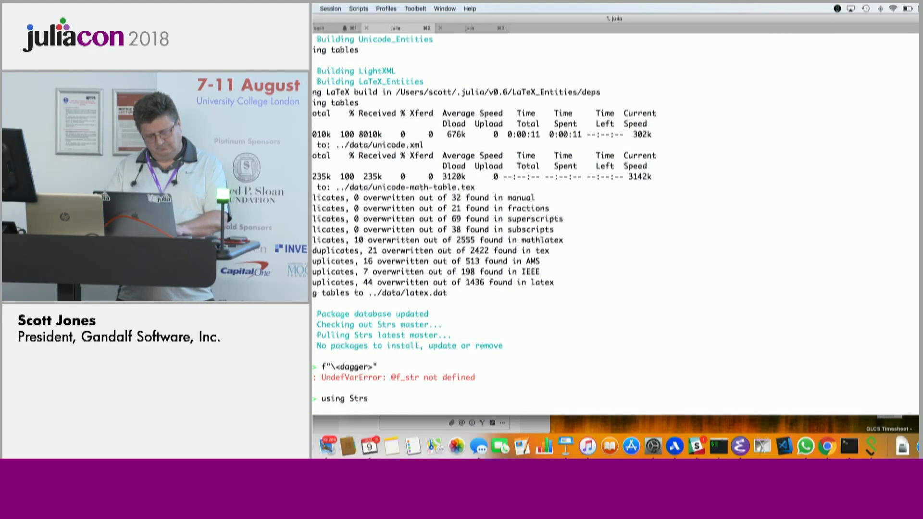
key(Return)
text(f"\<dagger>")
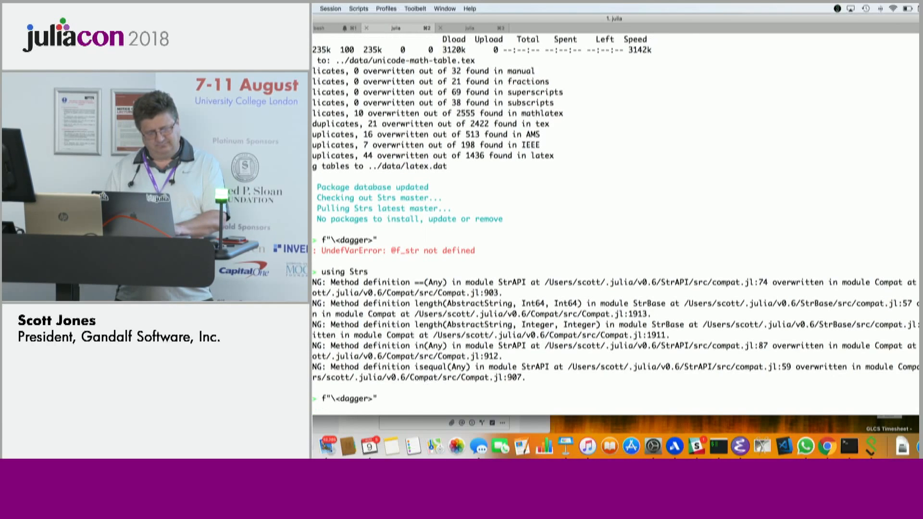
key(Enter)
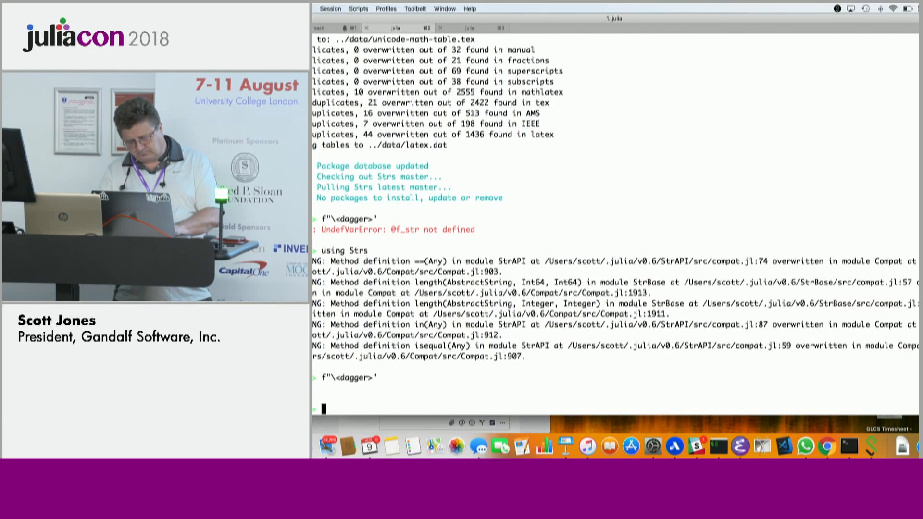
Step: Type the emoji entity literal f"\:smile:" at the prompt
text(f")
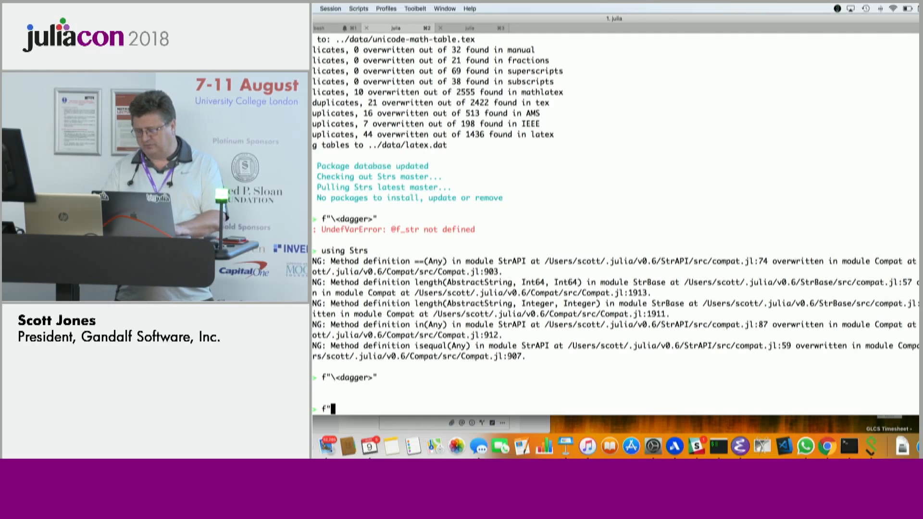
text(\)
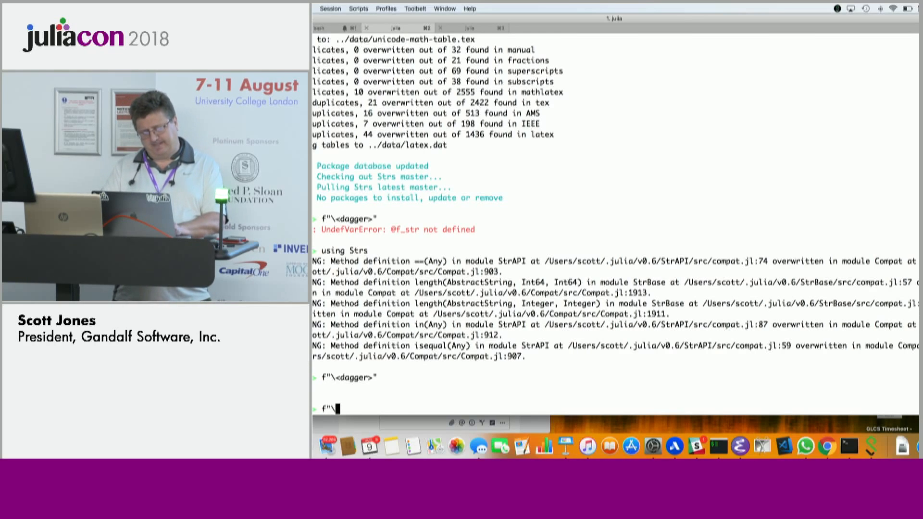
text(:s)
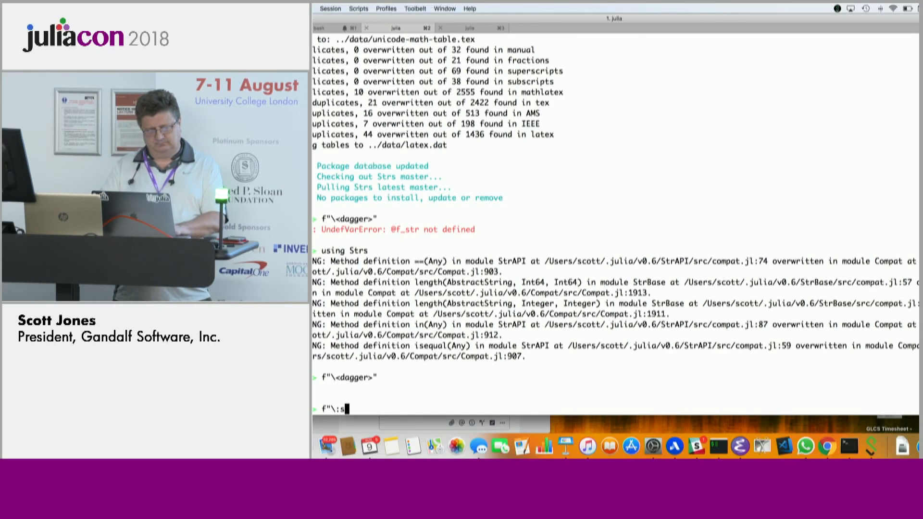
text(mile:)
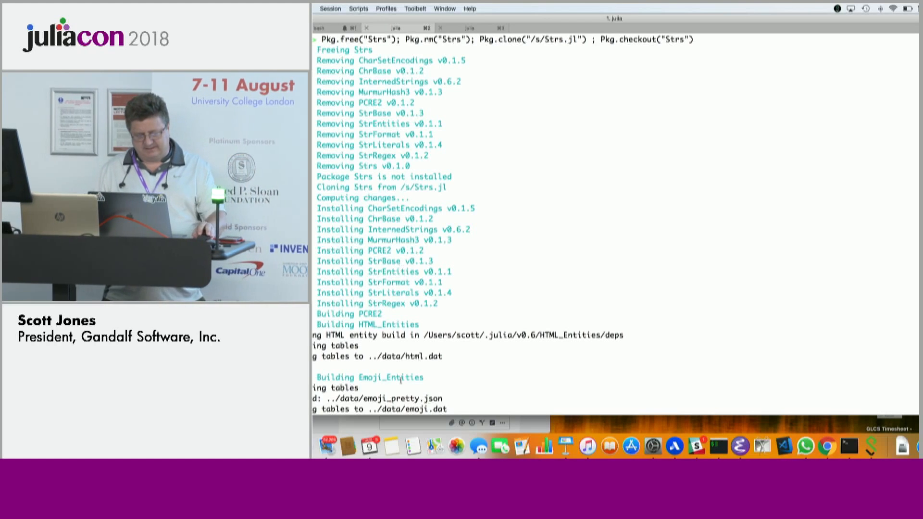
mouse_move(652, 447)
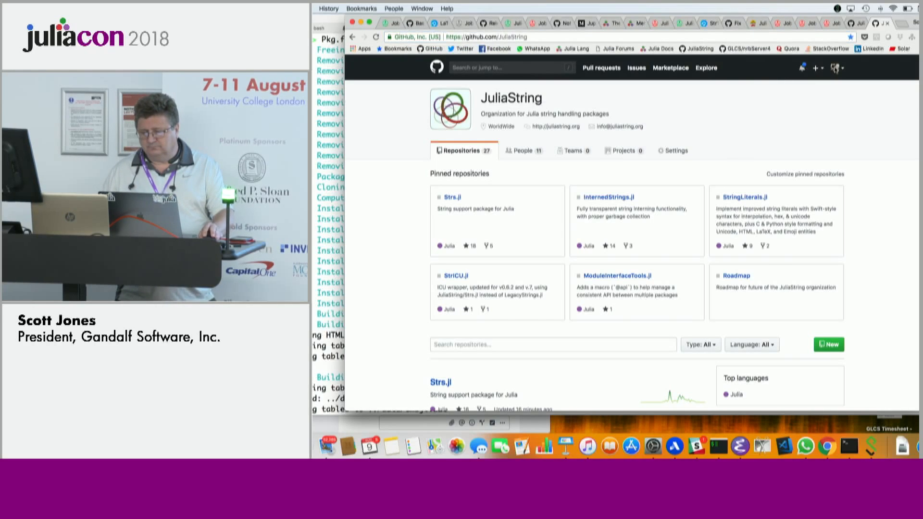
Step: Go to GitHub Gist from the JuliaString organization page
click(836, 68)
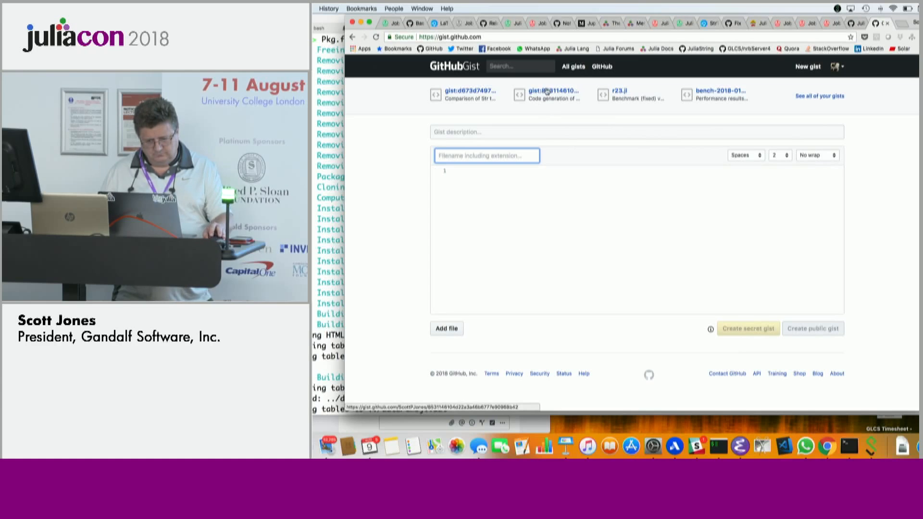
Step: Open the d673d7497 gist comparing Str types to String and scroll into gistfile1.txt
click(457, 91)
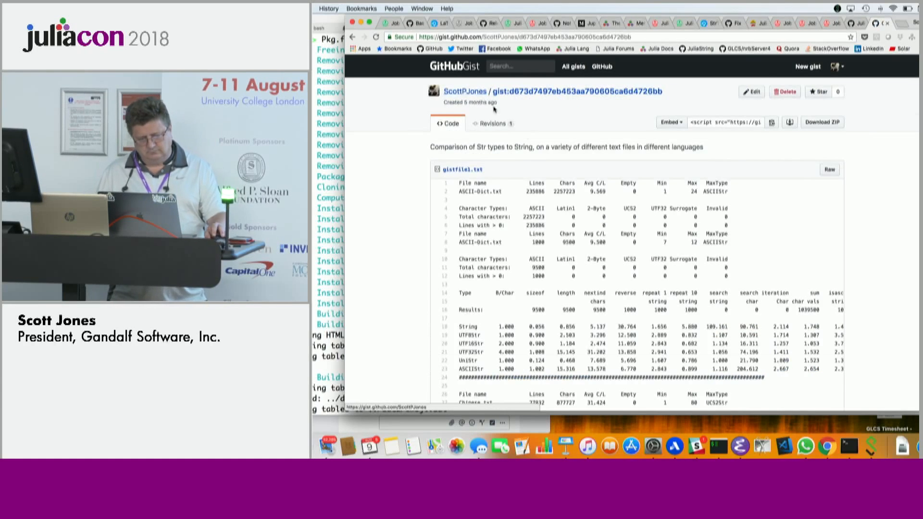
scroll(down, 3)
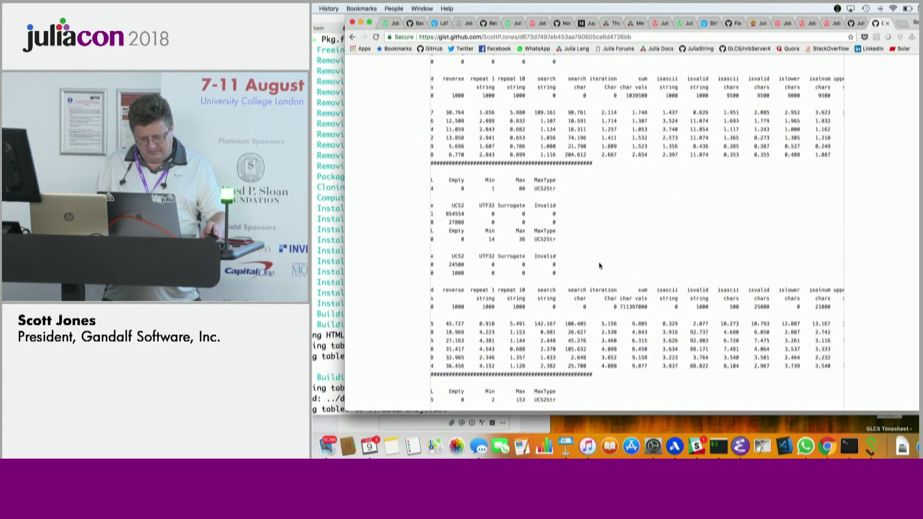
scroll(down, 3)
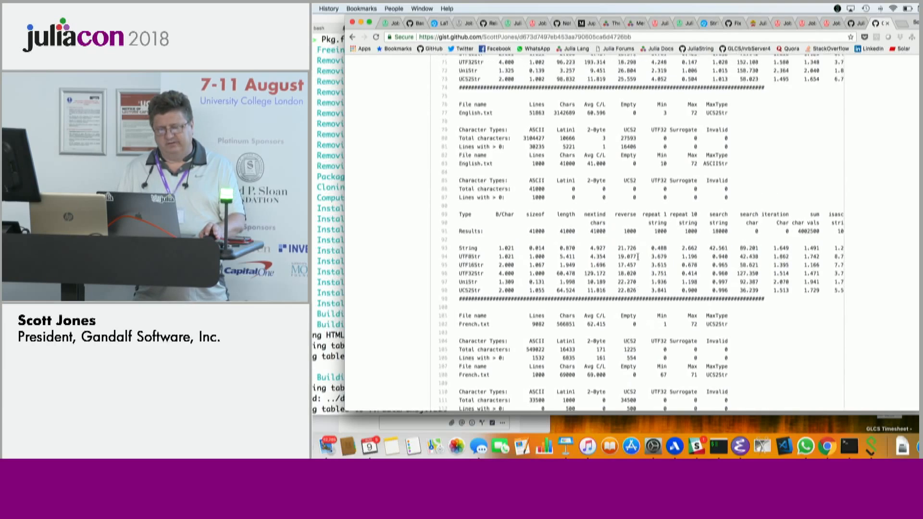
scroll(down, 3)
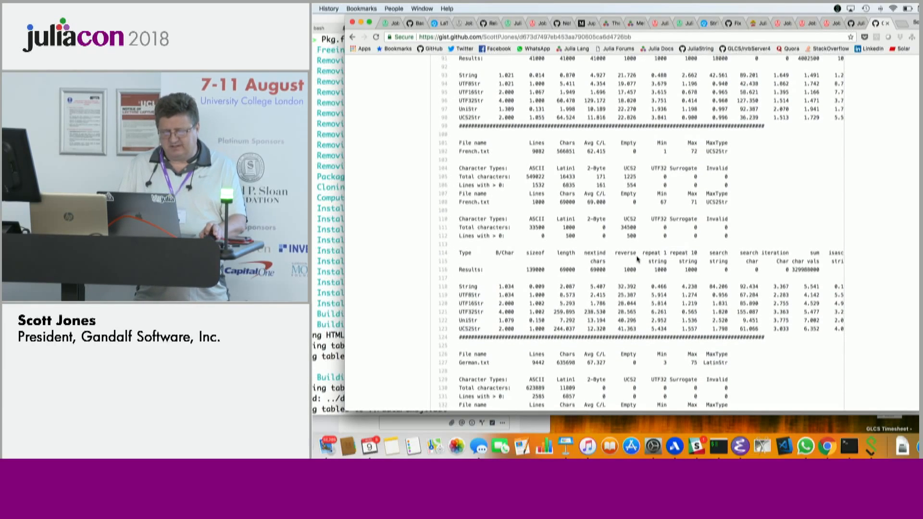
scroll(down, 3)
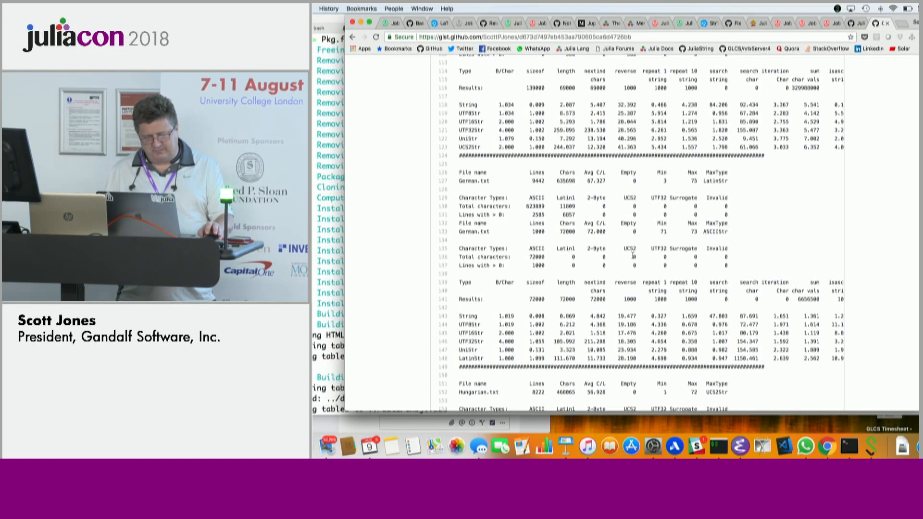
scroll(down, 3)
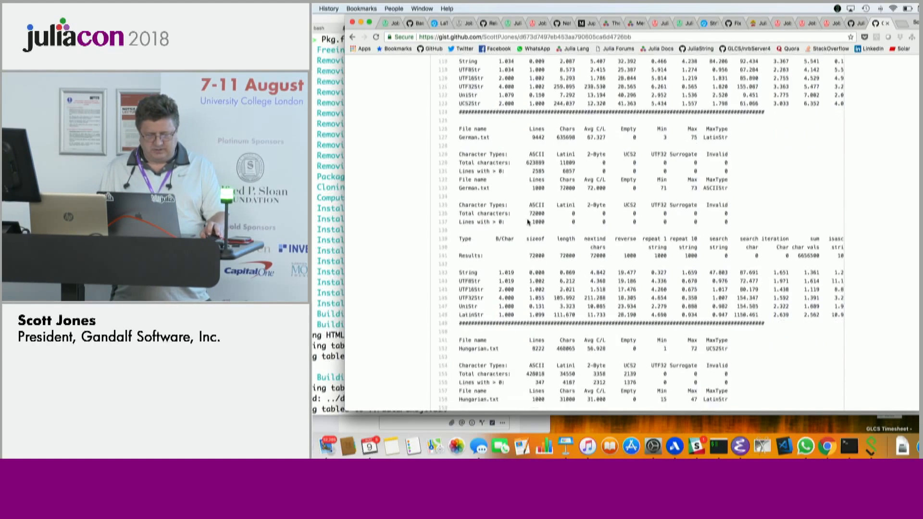
scroll(down, 3)
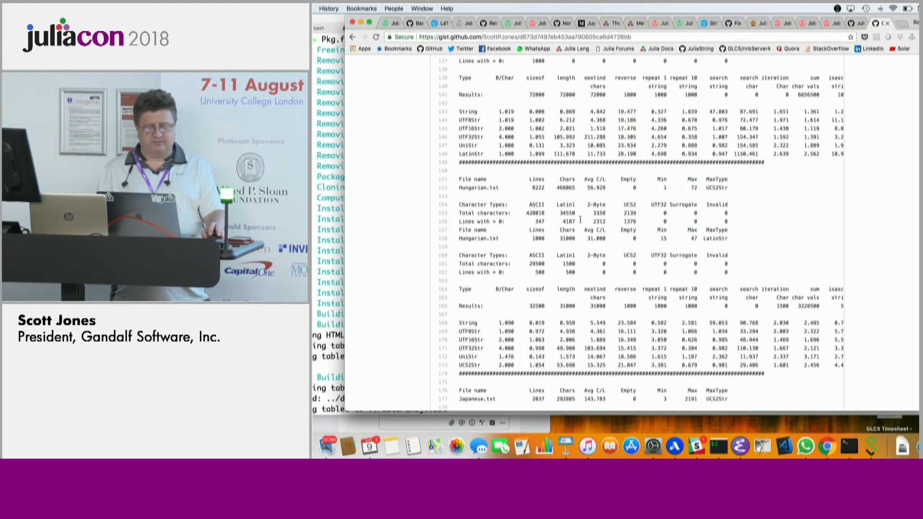
Step: Scroll on through the per-language benchmark results to Telugu, panning right across wide lines
scroll(down, 3)
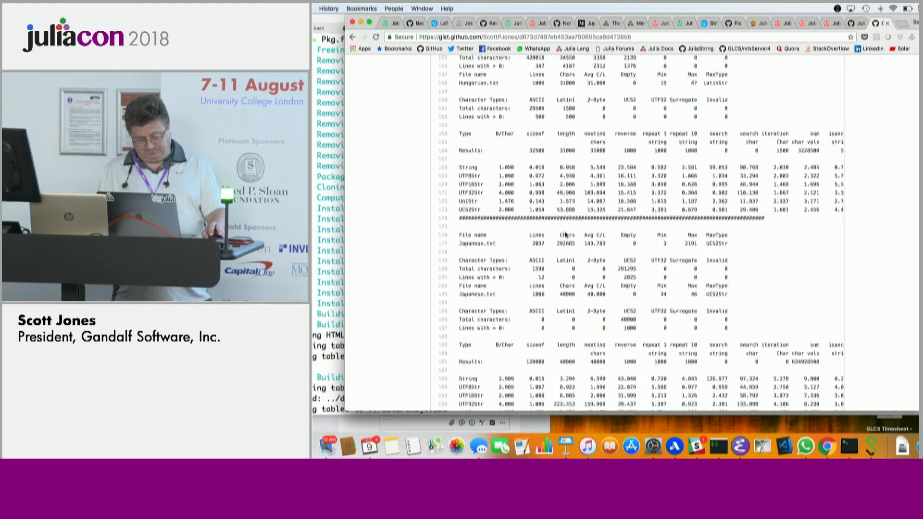
scroll(down, 3)
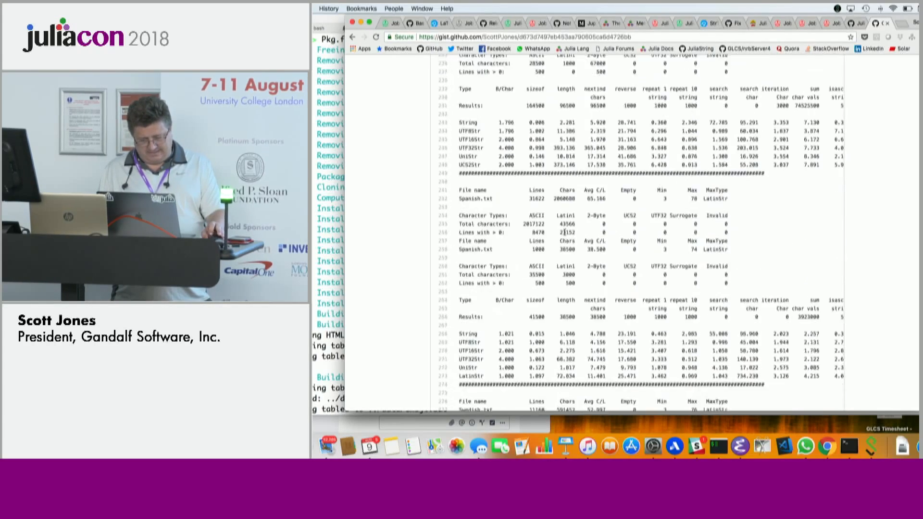
scroll(down, 3)
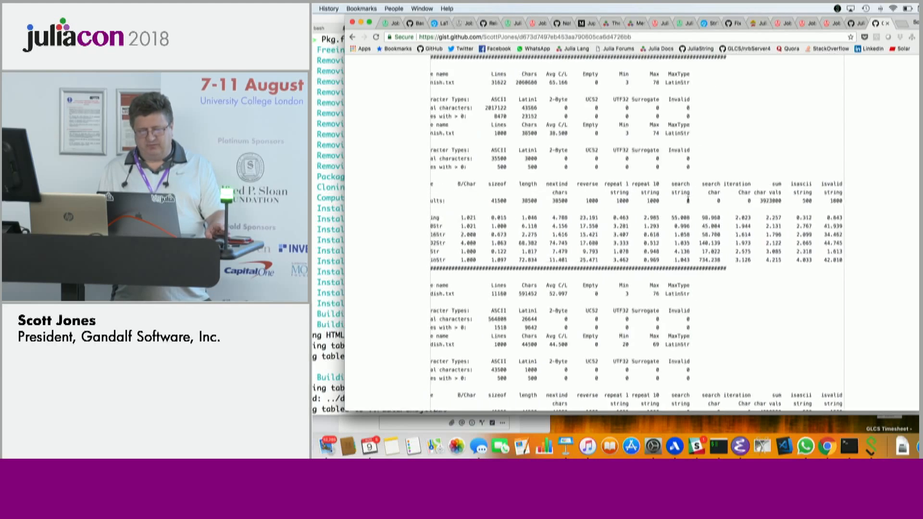
scroll(down, 3)
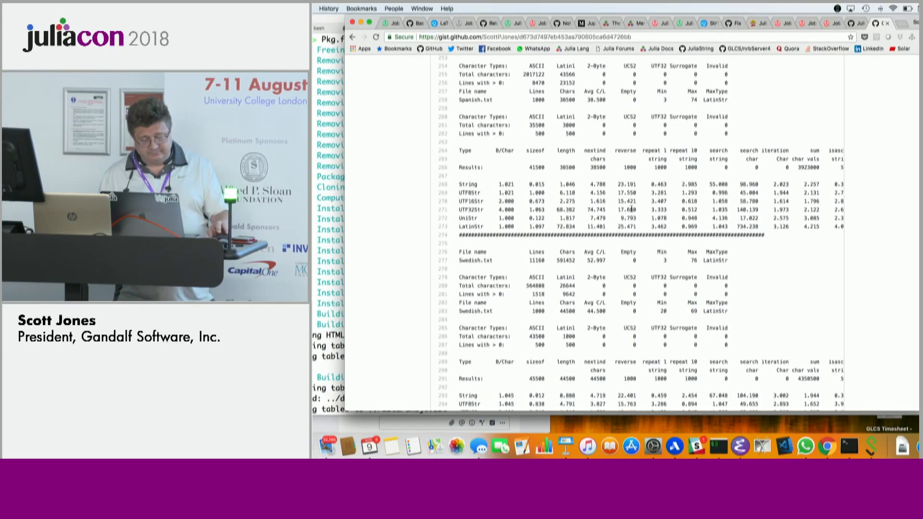
scroll(down, 3)
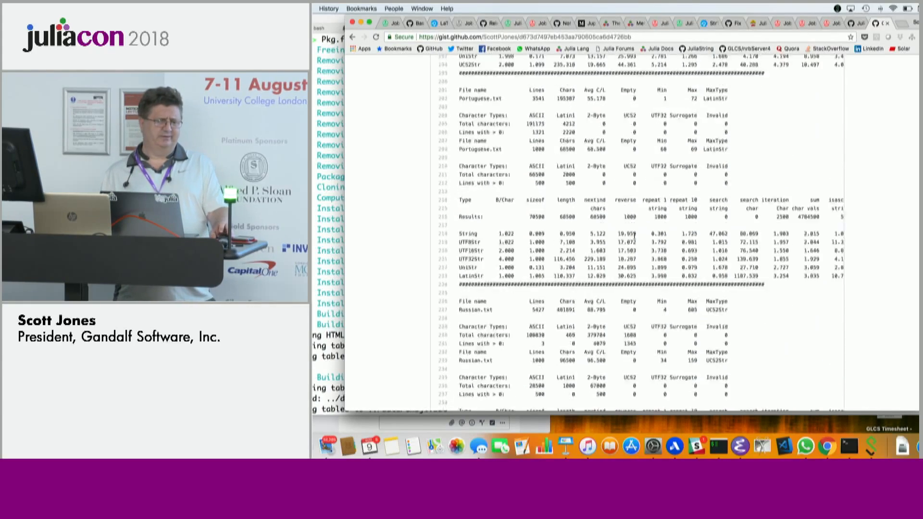
scroll(down, 3)
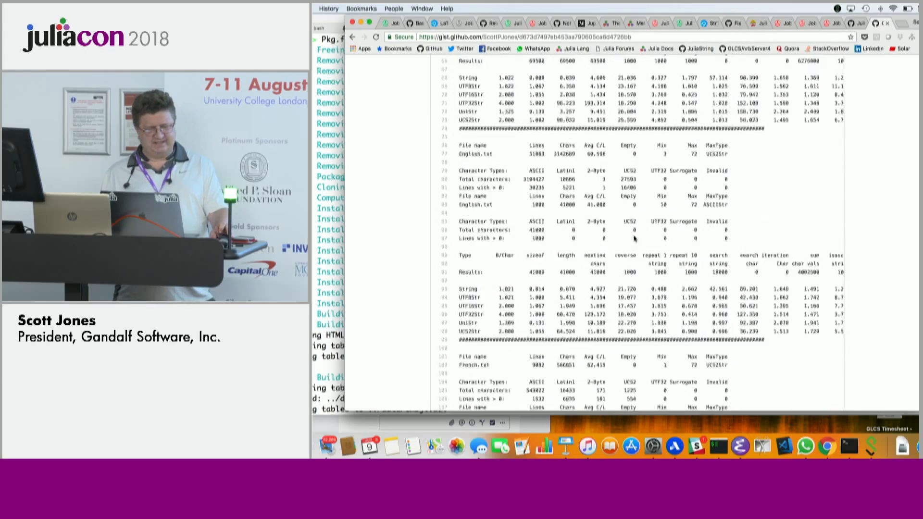
scroll(down, 3)
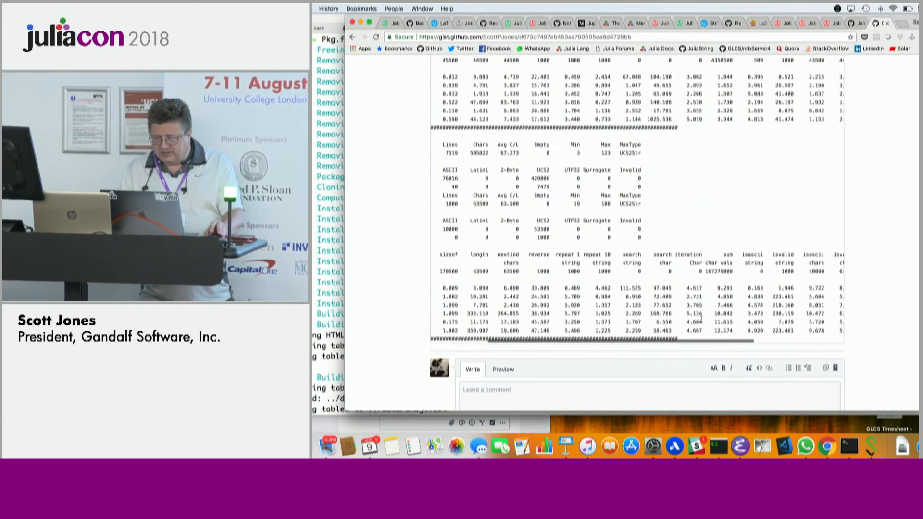
scroll(right, 3)
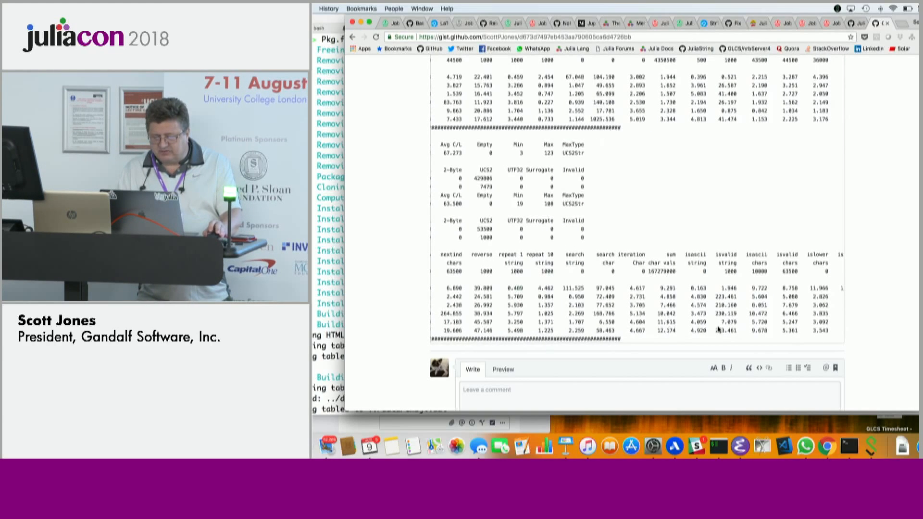
scroll(right, 3)
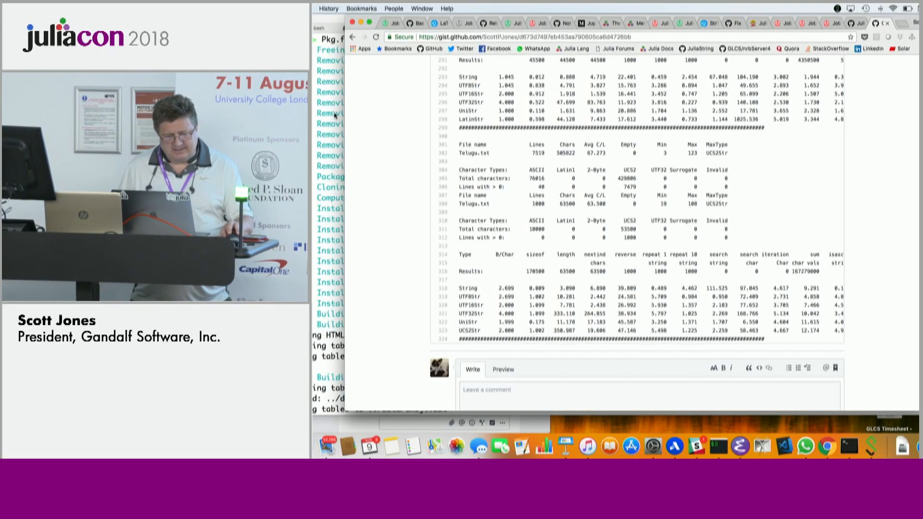
mouse_move(609, 446)
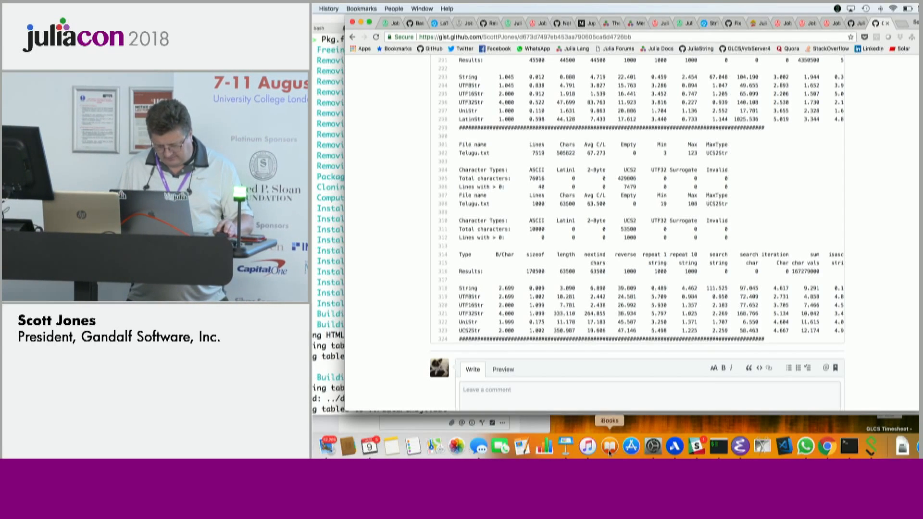